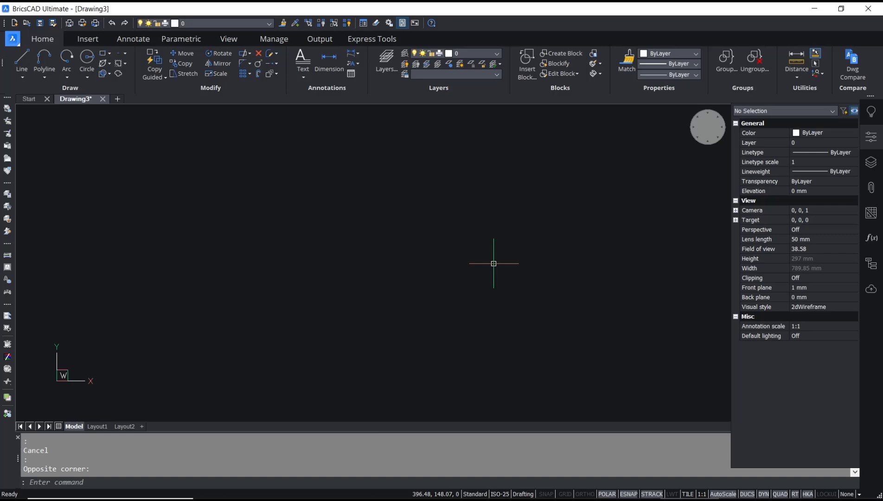
Start the IMAGEATTACH command to bring up the Select Image File picker
{"action": "type", "text": "IMAGEATTACH"}
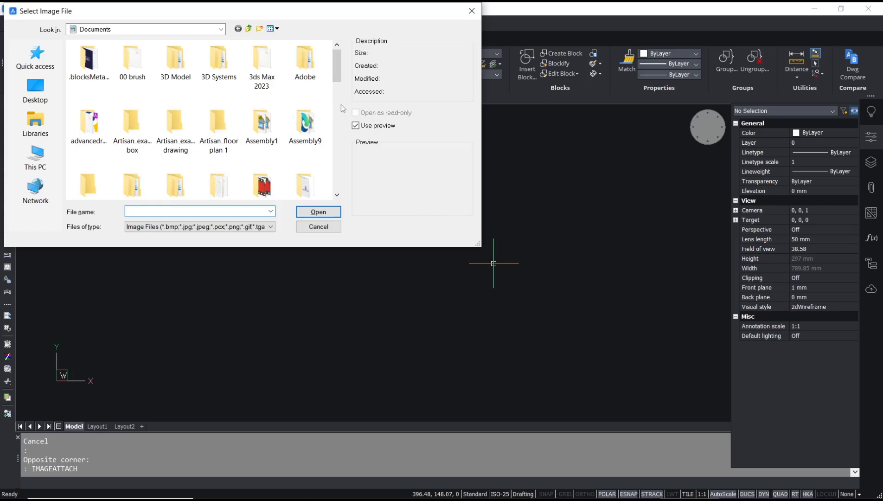
Choose the 'Home is where the heart is' JPEG from Documents for attachment
{"action": "scroll", "scroll_direction": "down", "scroll_amount": 3}
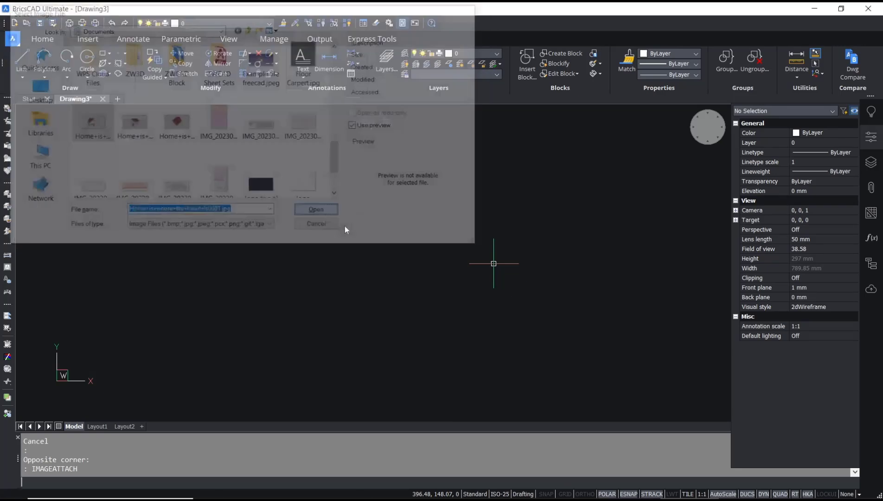
{"action": "left_click", "coordinate": [315, 209]}
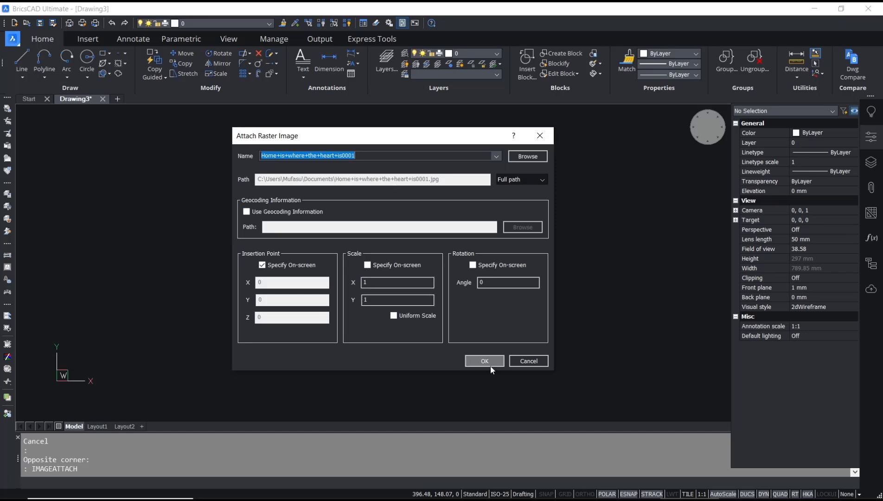
Attach the house image at default scale and zero rotation and place it in the drawing
{"action": "left_click", "coordinate": [484, 361]}
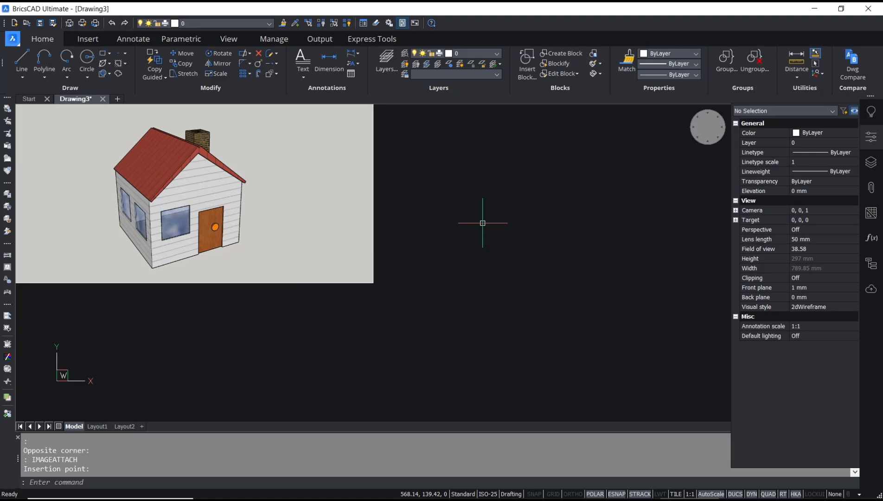
Attach untitled.png as a second house image with default settings via IMAGEATTACH
{"action": "type", "text": "IMAGEAat"}
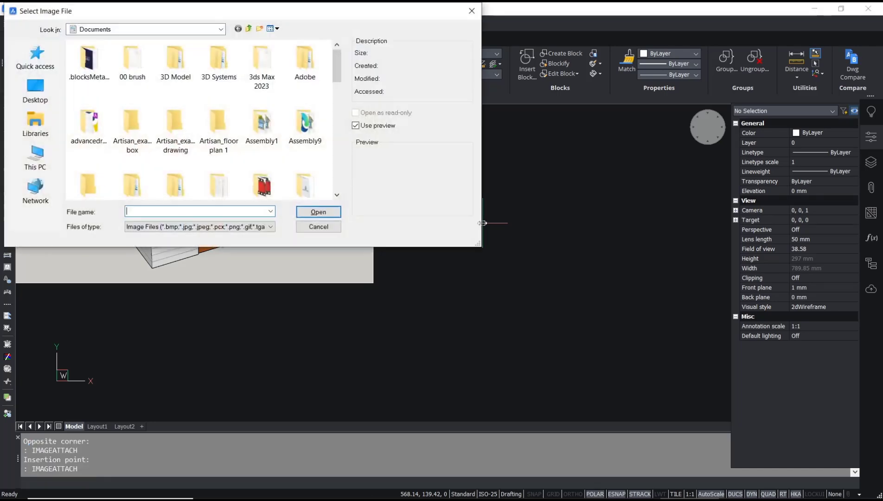
{"action": "scroll", "scroll_direction": "down", "scroll_amount": 3}
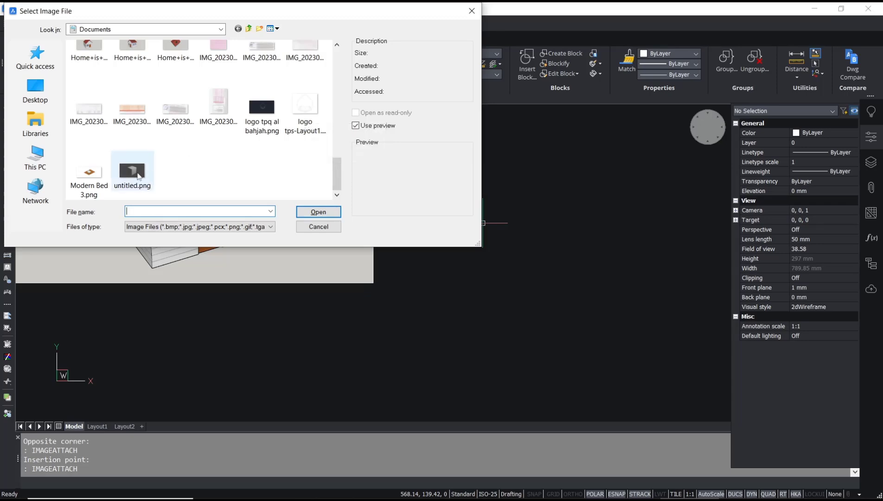
{"action": "left_click", "coordinate": [317, 212]}
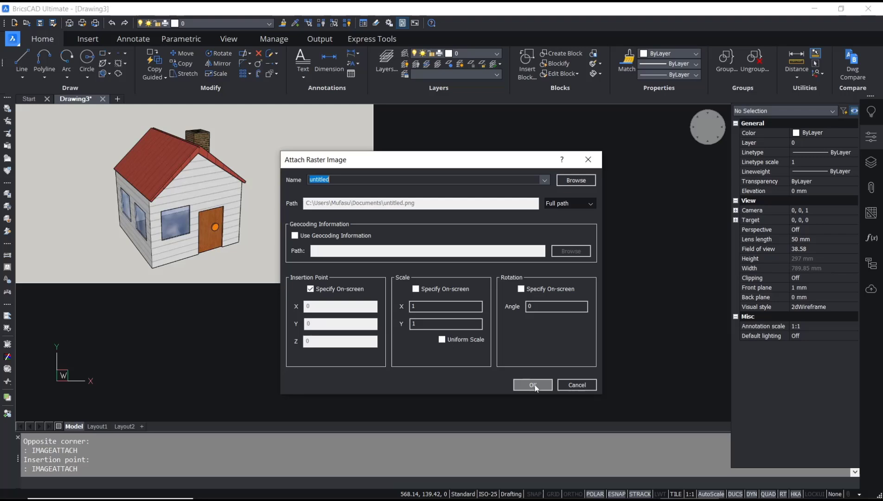
{"action": "left_click", "coordinate": [532, 385]}
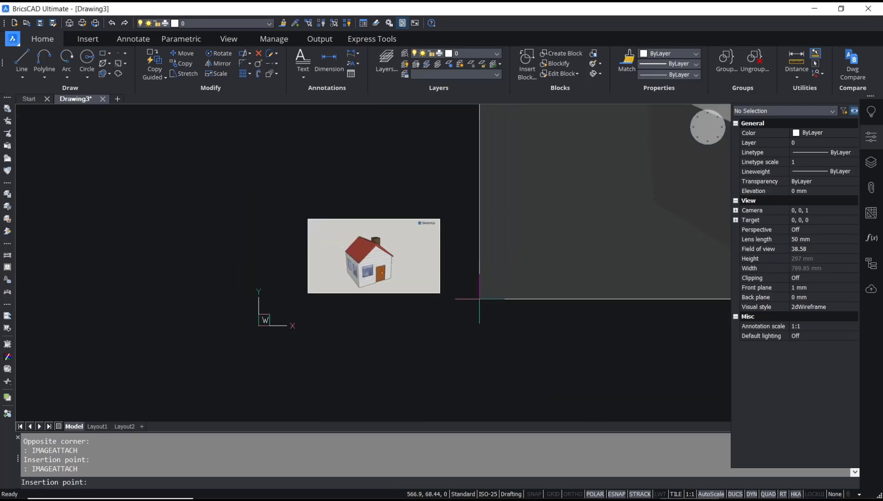